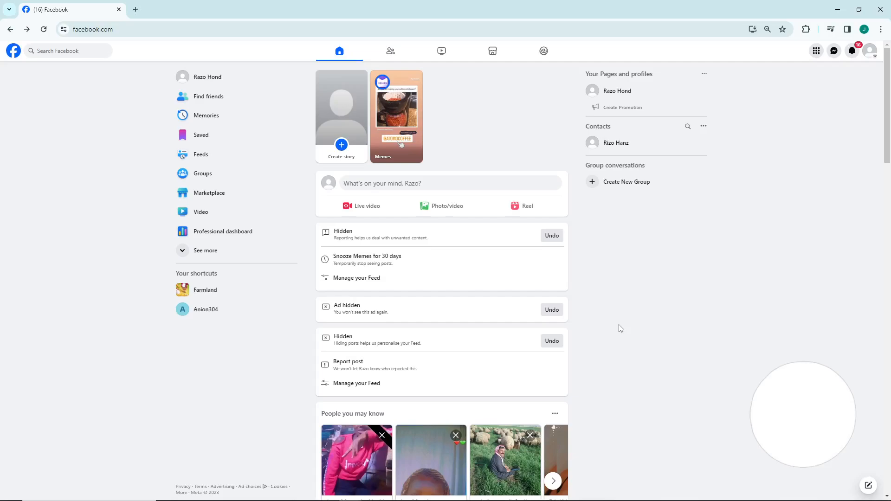
{"action": "mouse_move", "coordinate": [875, 62]}
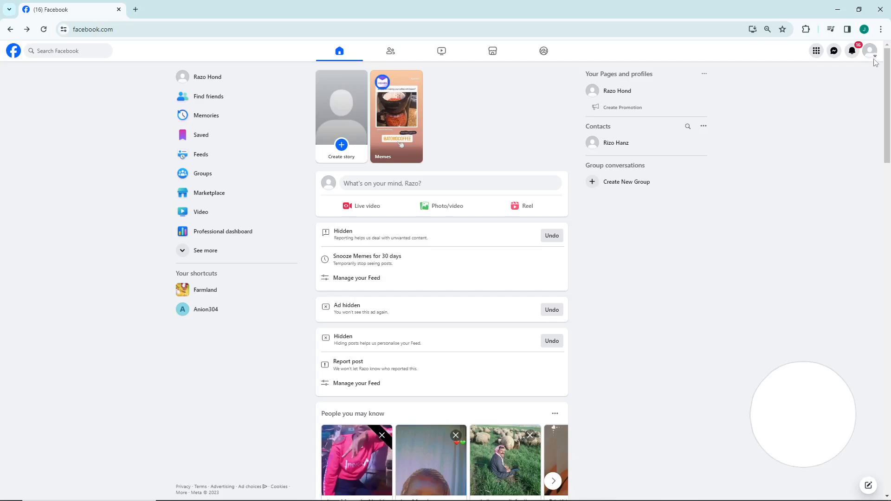
Reach the account Settings page via the avatar menu's Settings & privacy entry.
{"action": "left_click", "coordinate": [875, 50]}
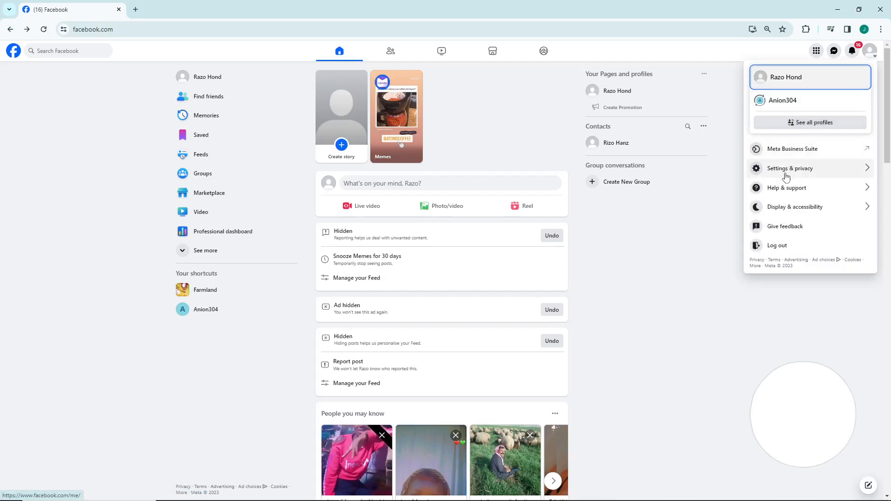
{"action": "left_click", "coordinate": [790, 168]}
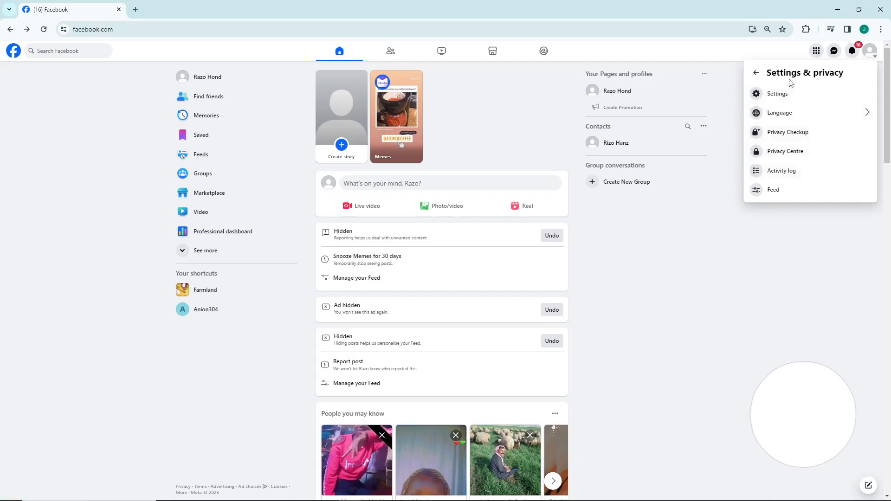
{"action": "mouse_move", "coordinate": [777, 93]}
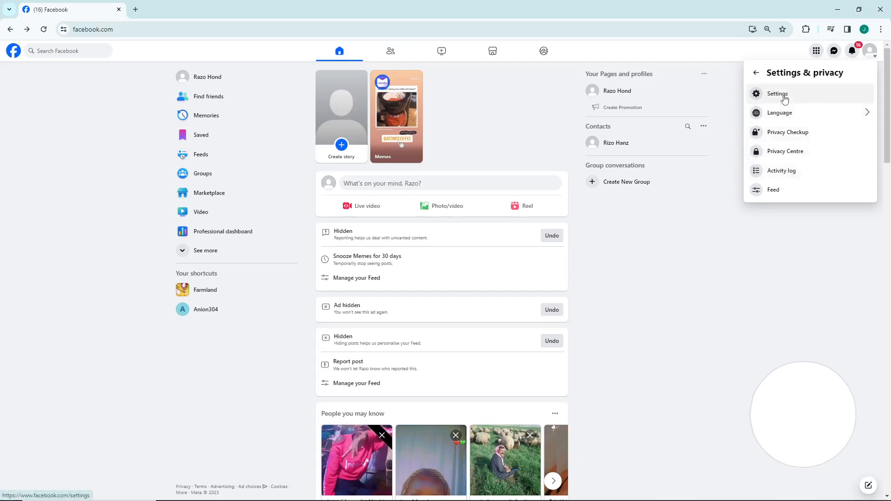
{"action": "left_click", "coordinate": [778, 93]}
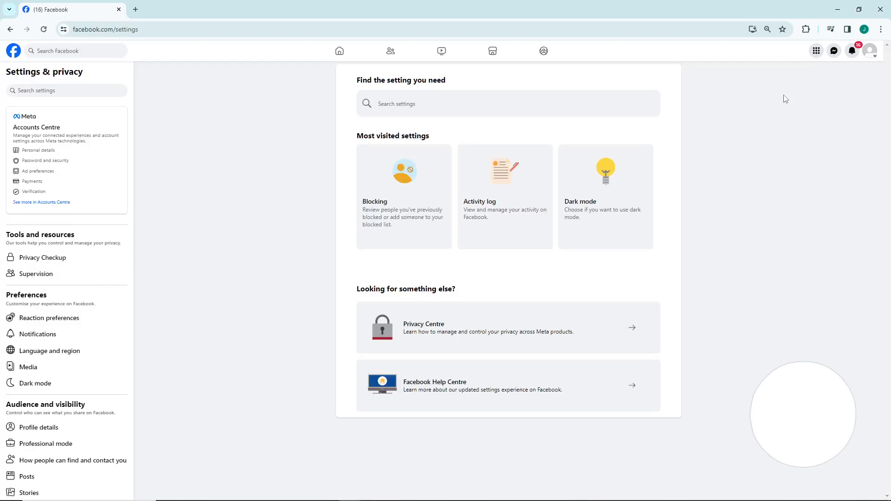
{"action": "scroll", "scroll_direction": "down", "scroll_amount": 3}
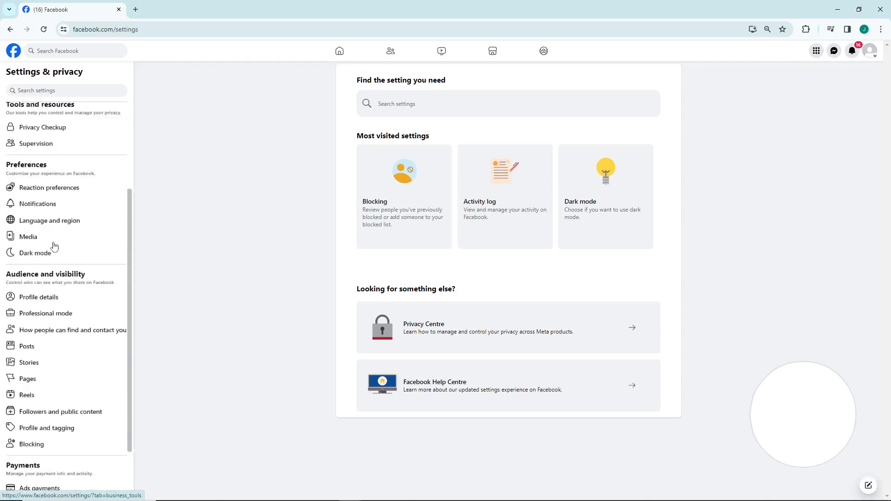
{"action": "left_click", "coordinate": [870, 50]}
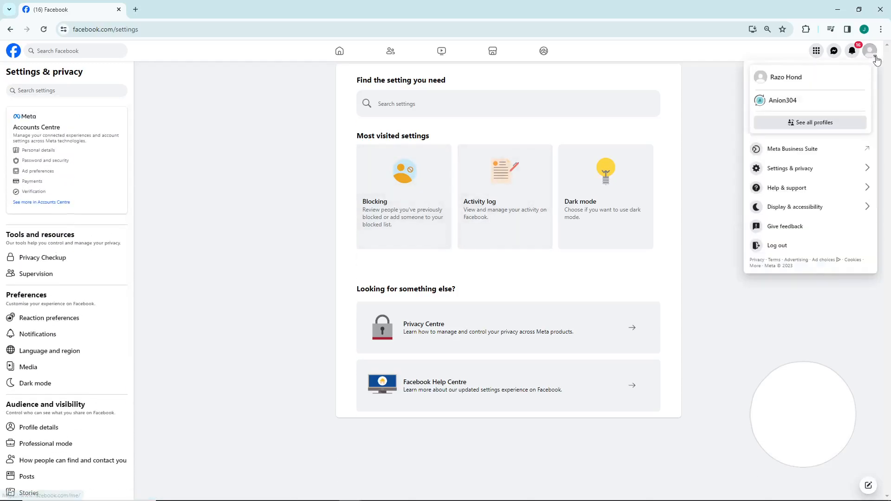
{"action": "scroll", "scroll_direction": "down", "scroll_amount": 3}
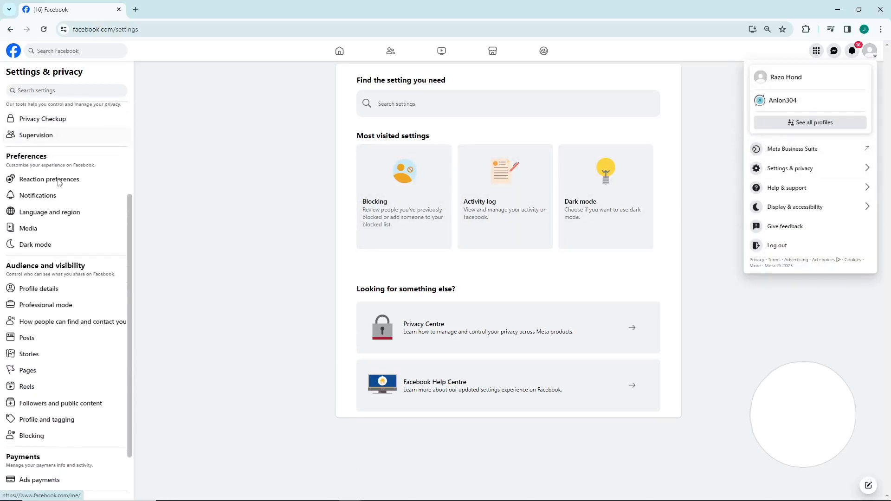
{"action": "scroll", "scroll_direction": "down", "scroll_amount": 3}
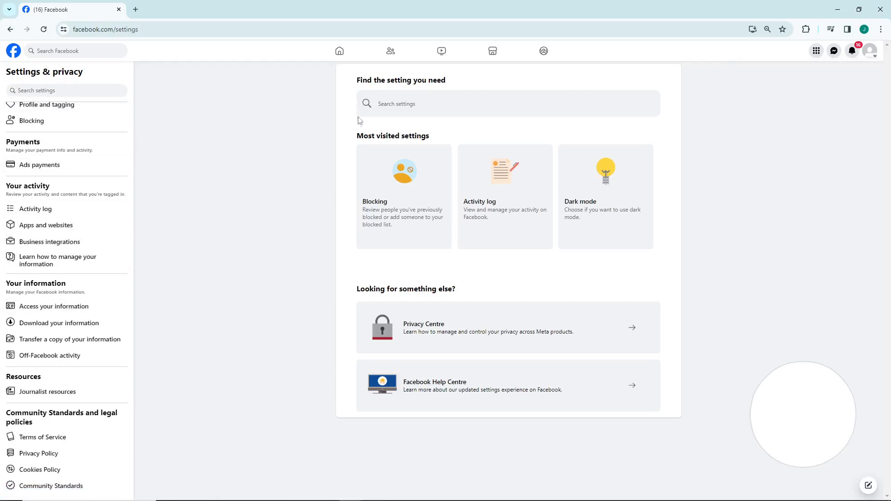
Search settings for "report a problem" and land on the Profile and tagging settings.
{"action": "type", "text": "report"}
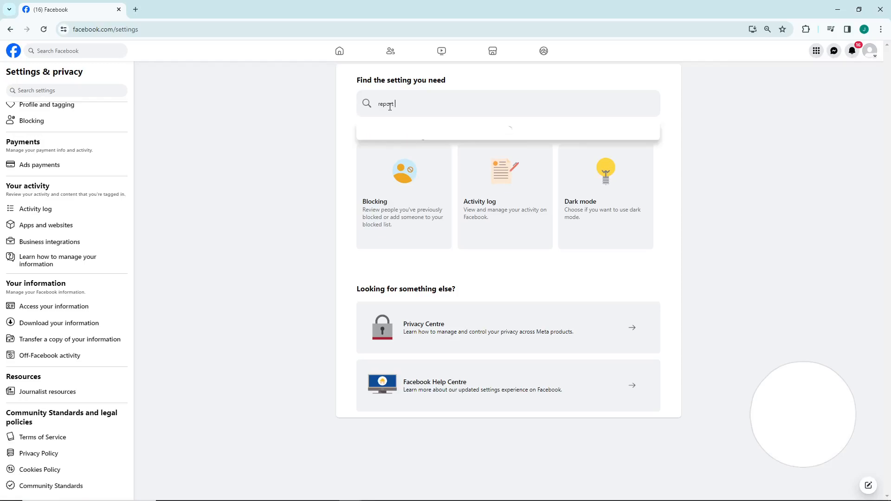
{"action": "type", "text": "a problem"}
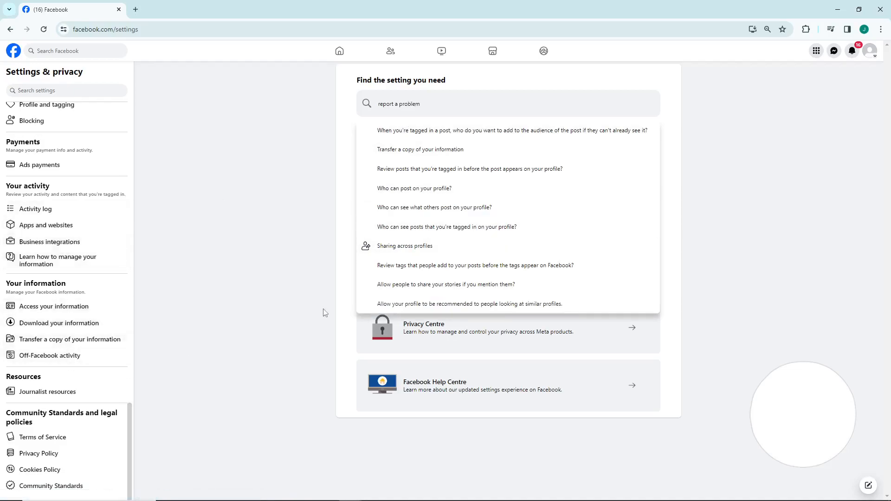
{"action": "left_click", "coordinate": [511, 130]}
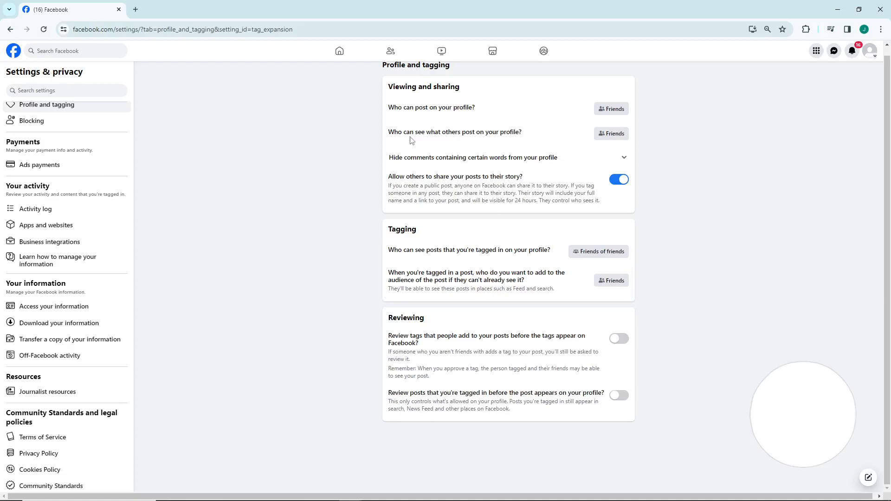
{"action": "left_click", "coordinate": [74, 50]}
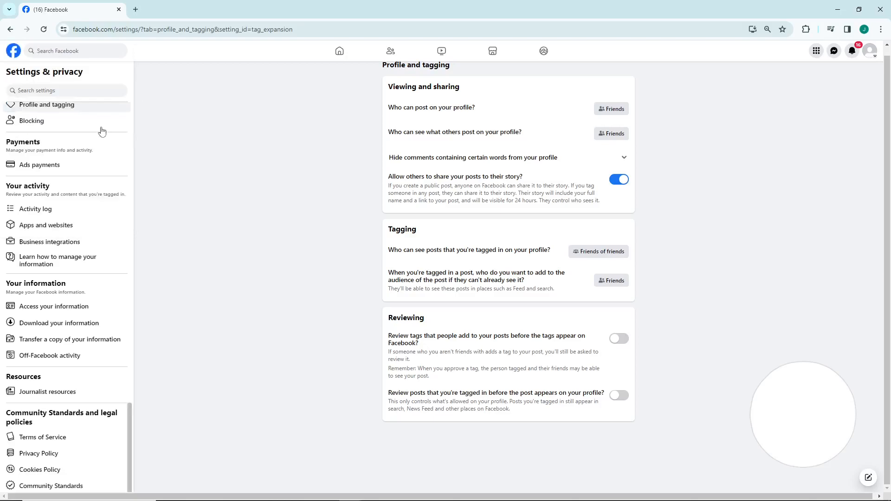
Search settings for "problem", "post", then "switch classic", listing five results.
{"action": "type", "text": "problem"}
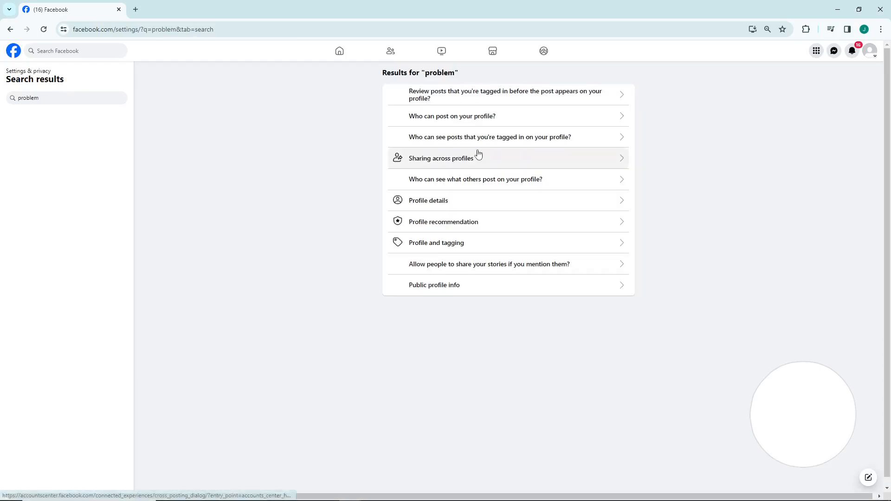
{"action": "mouse_move", "coordinate": [428, 201]}
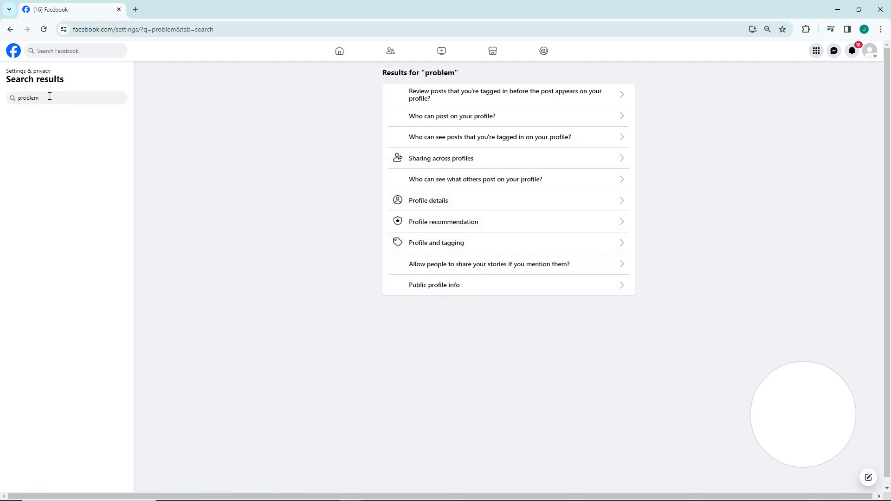
{"action": "type", "text": "post"}
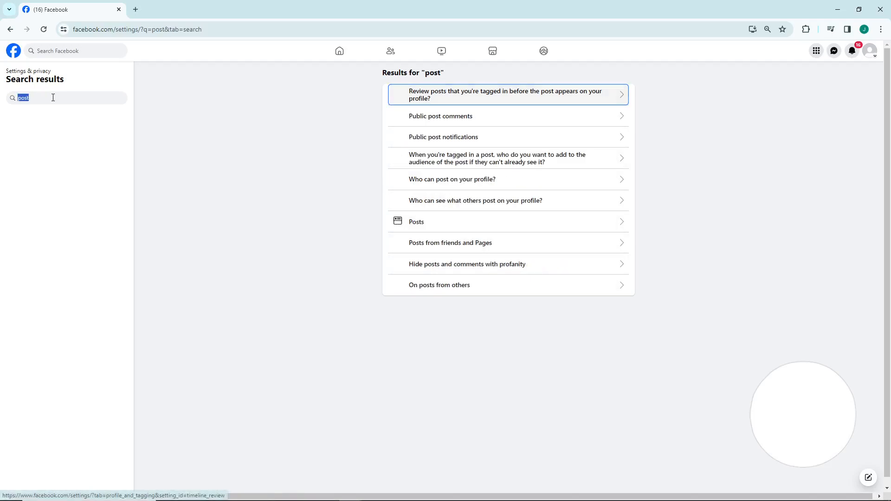
{"action": "type", "text": "problem"}
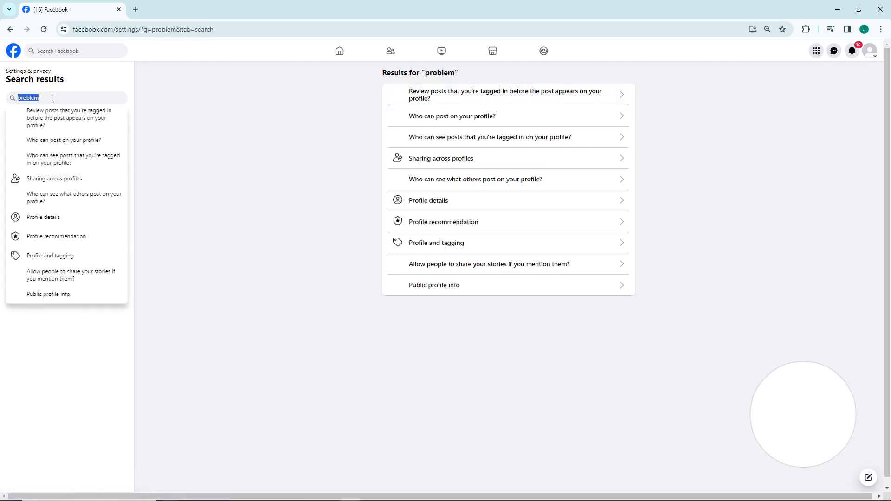
{"action": "type", "text": "switch classic"}
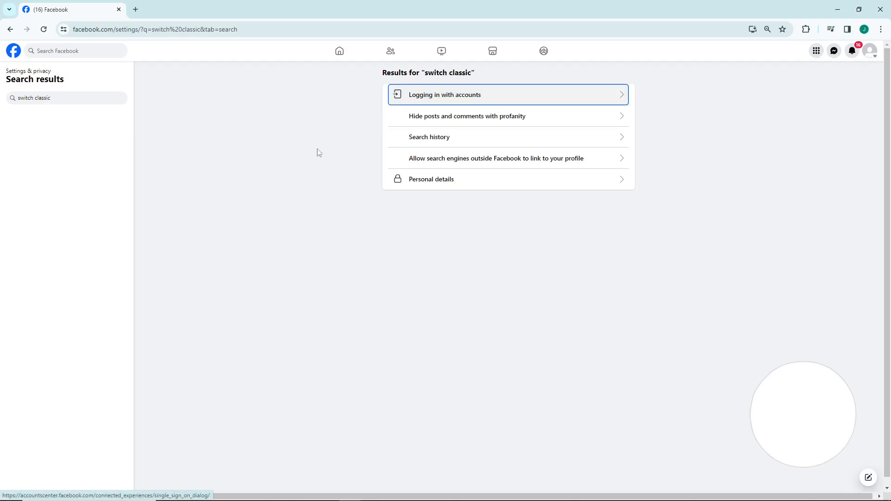
{"action": "left_click", "coordinate": [65, 97]}
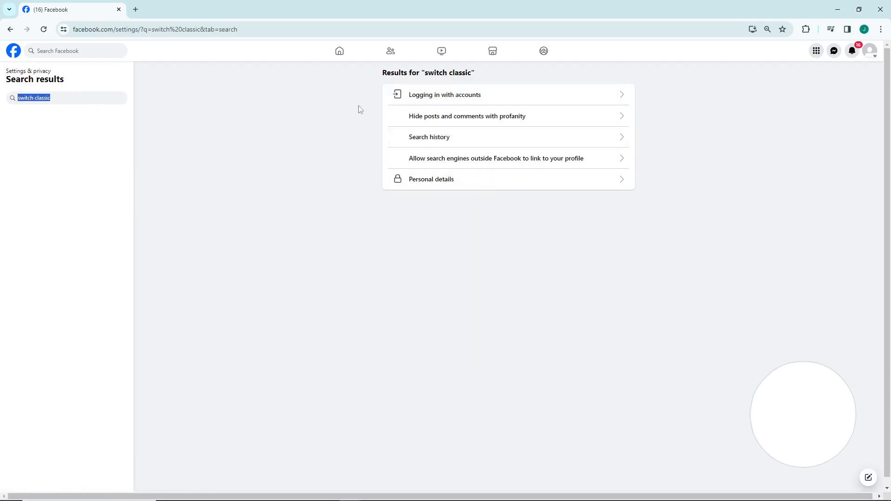
Choose the "Hide posts and comments with profanity" result, showing Followers and public content settings.
{"action": "left_click", "coordinate": [467, 116]}
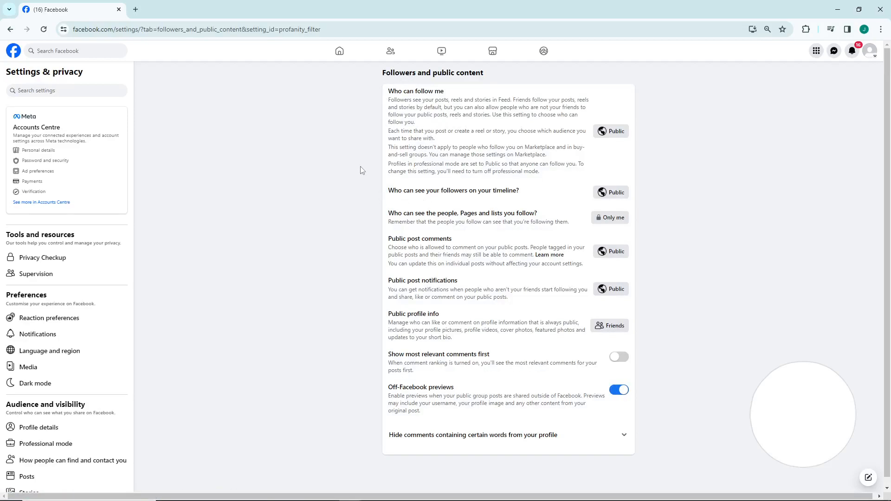
{"action": "mouse_move", "coordinate": [458, 311]}
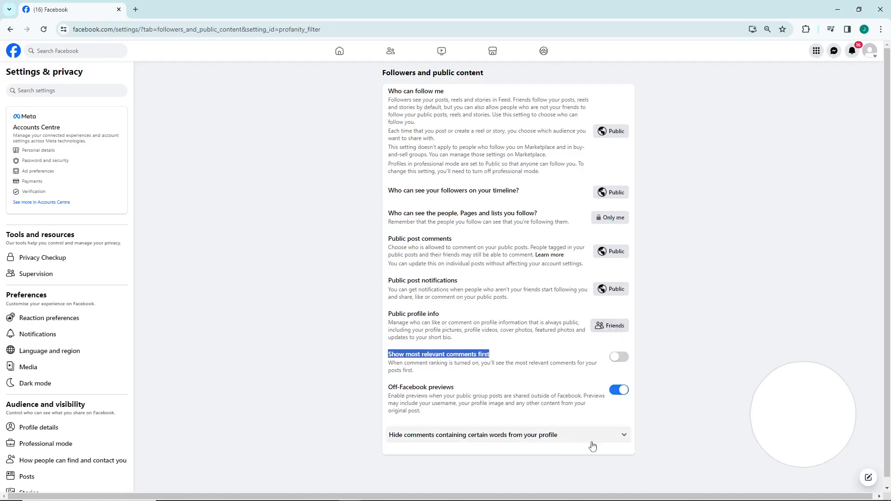
{"action": "mouse_move", "coordinate": [536, 444]}
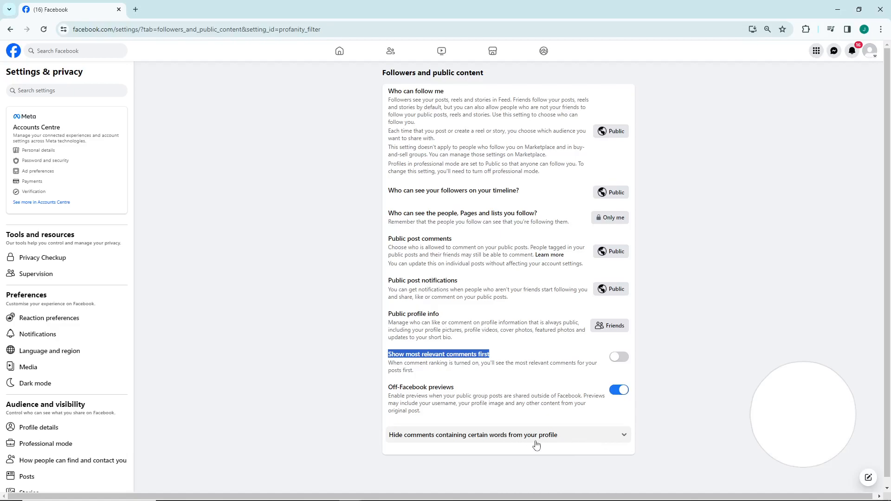
{"action": "type", "text": "sw"}
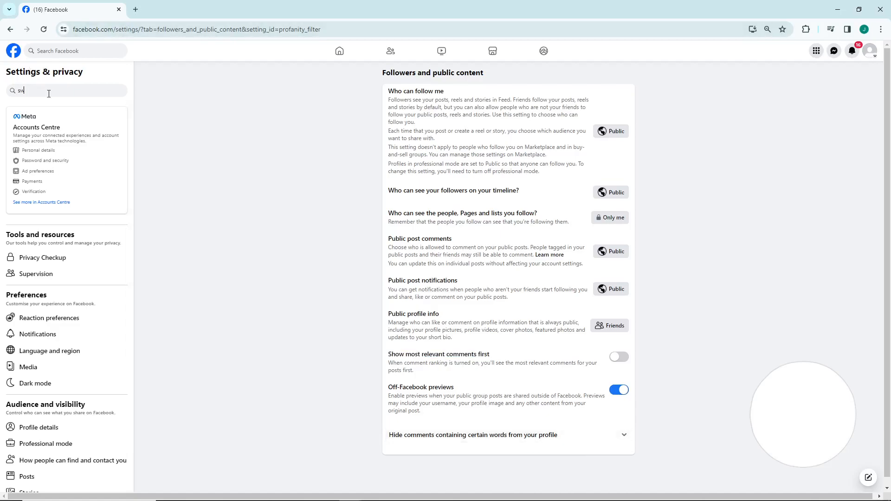
Repeat the "switch classic" search and pick the outside search engines setting, showing an audience dialog.
{"action": "type", "text": "switch again"}
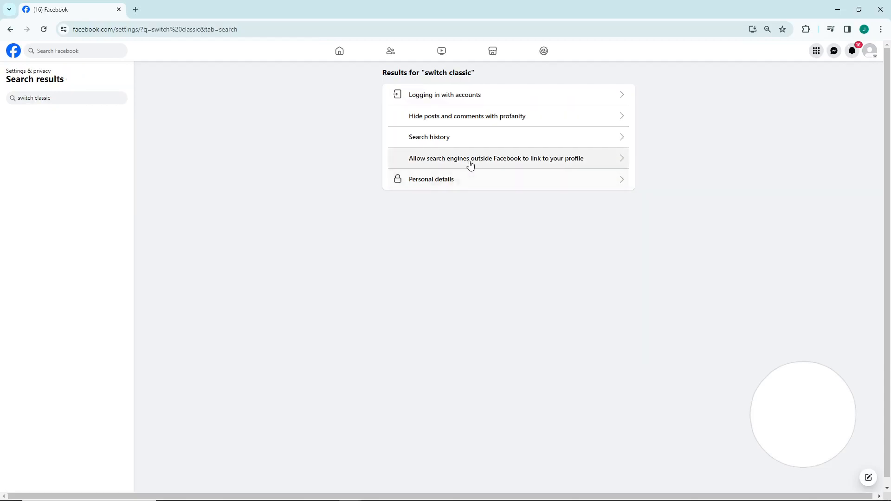
{"action": "mouse_move", "coordinate": [496, 158]}
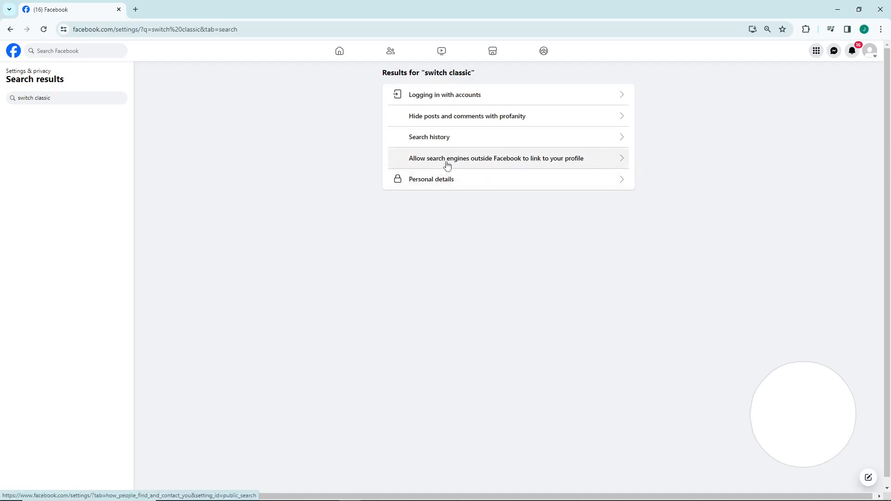
{"action": "left_click", "coordinate": [495, 158]}
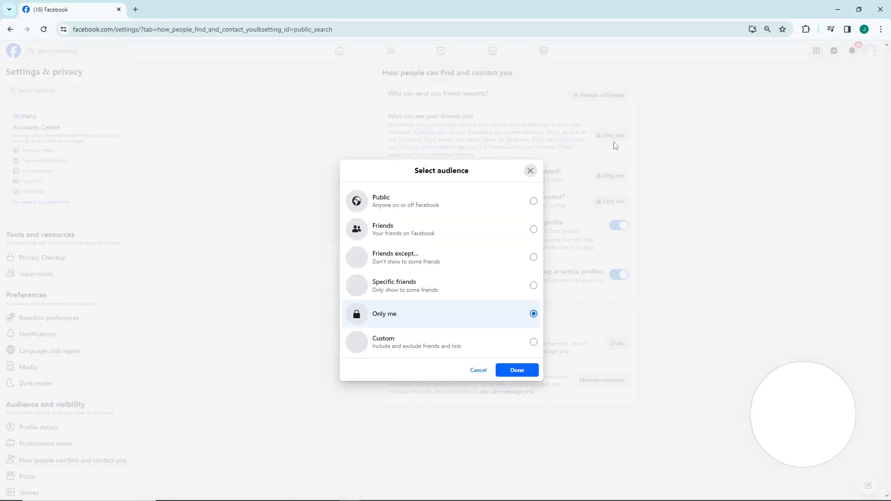
{"action": "left_click", "coordinate": [516, 370]}
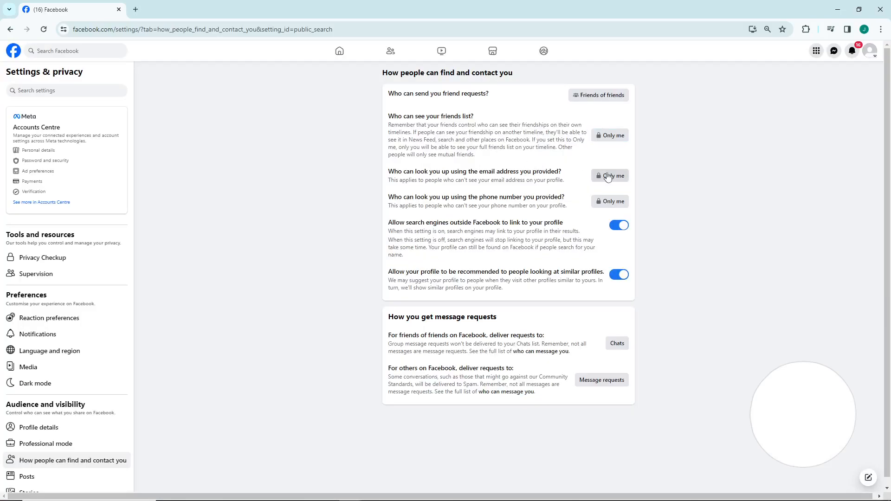
{"action": "left_click", "coordinate": [609, 176]}
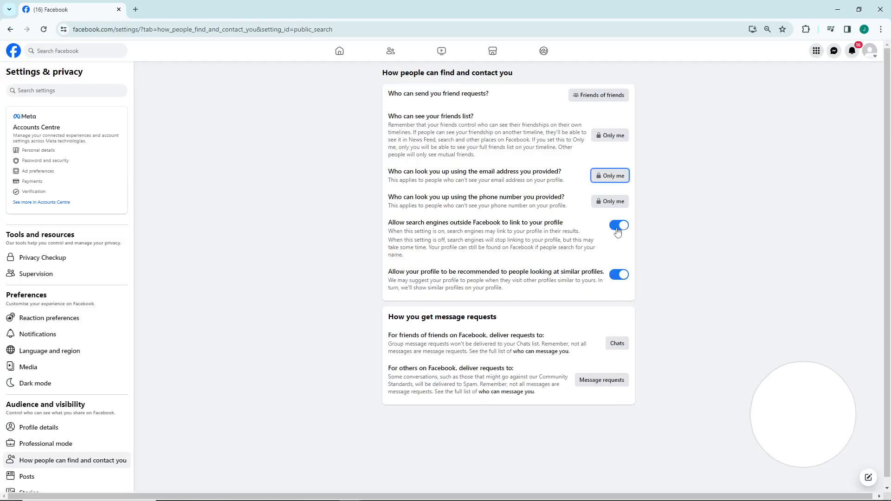
{"action": "left_click", "coordinate": [609, 175]}
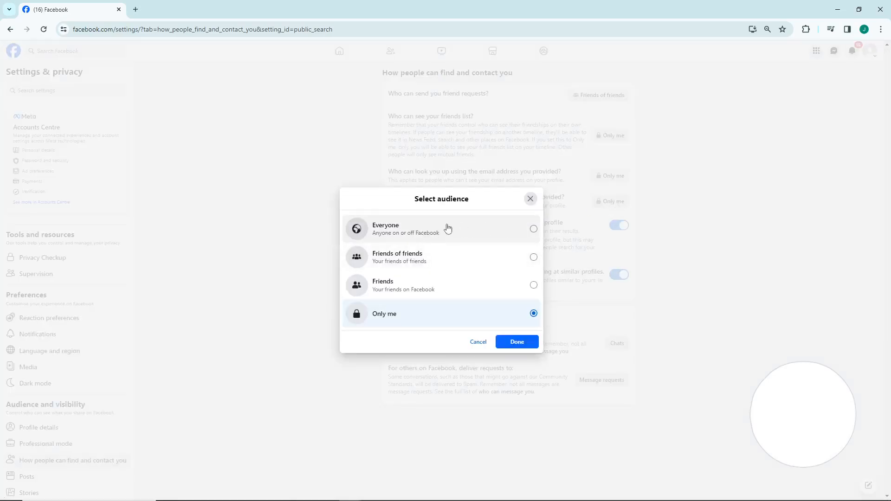
{"action": "left_click", "coordinate": [515, 342]}
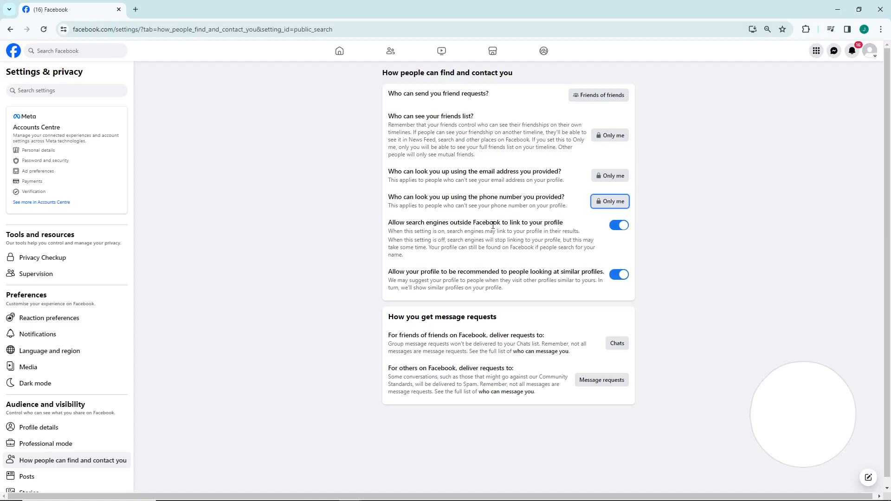
{"action": "mouse_move", "coordinate": [481, 297]}
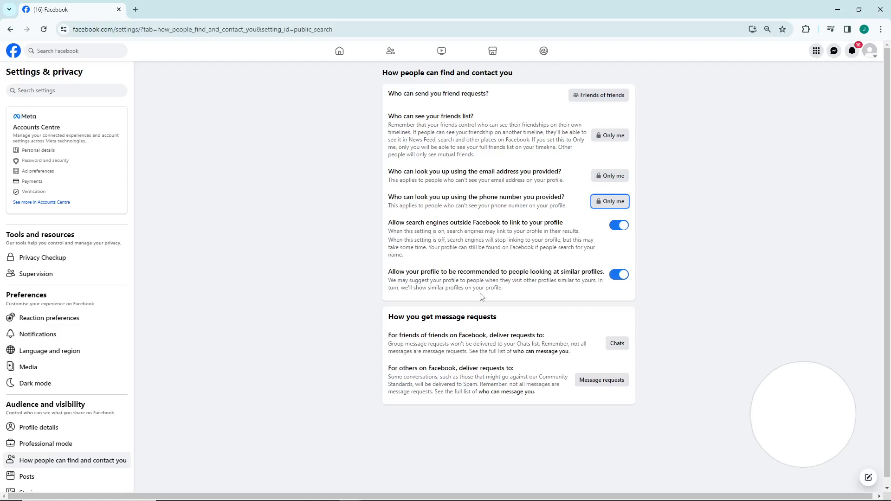
{"action": "mouse_move", "coordinate": [401, 364]}
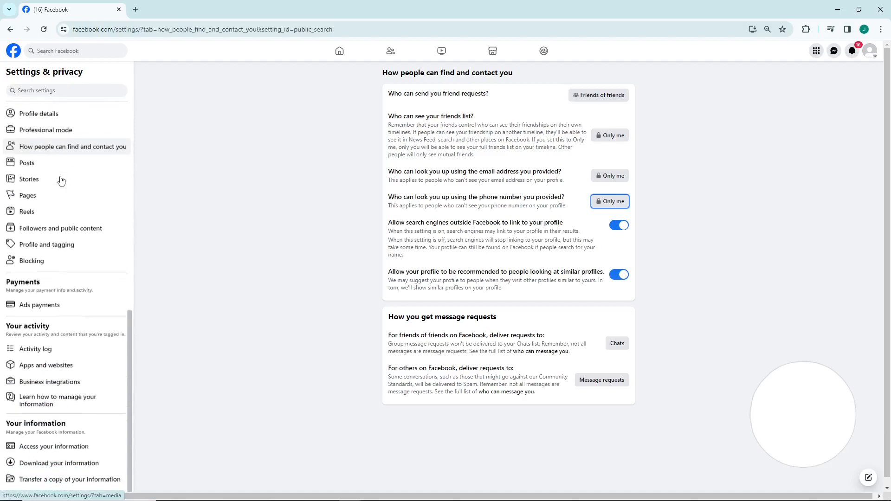
{"action": "scroll", "scroll_direction": "down", "scroll_amount": 3}
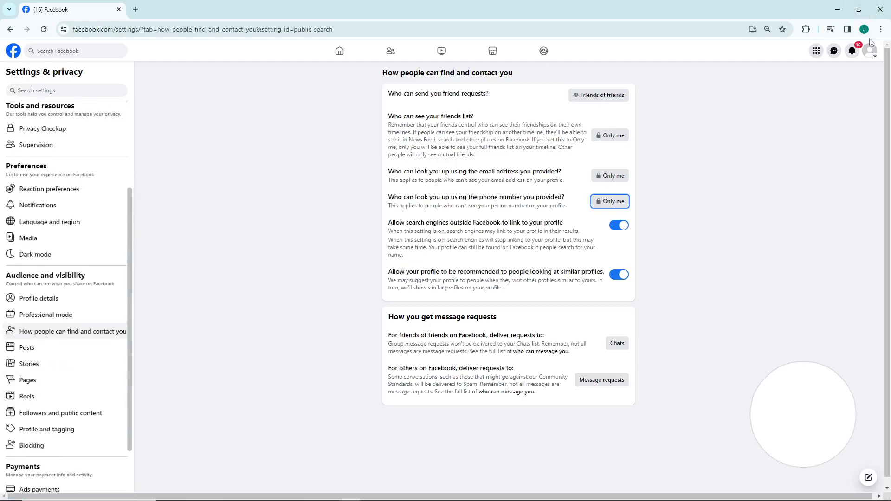
Start a Something went wrong report via Help & support, including logs, with the area list showing.
{"action": "left_click", "coordinate": [874, 51]}
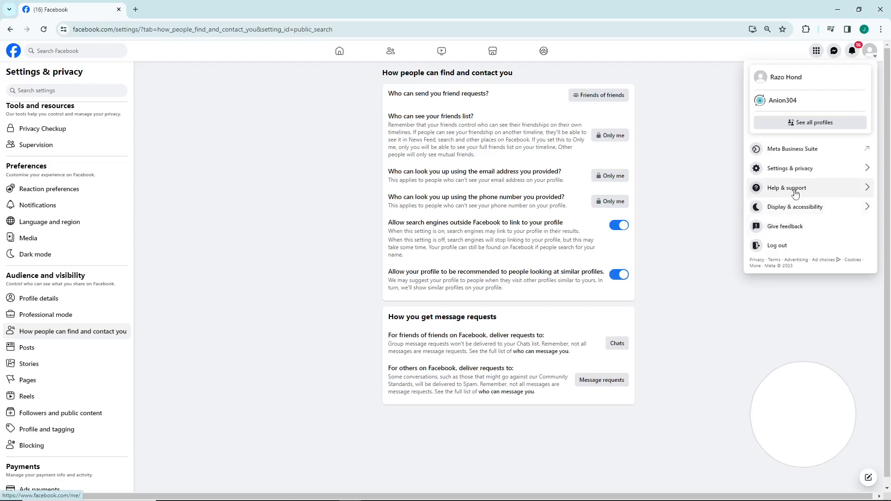
{"action": "left_click", "coordinate": [788, 188]}
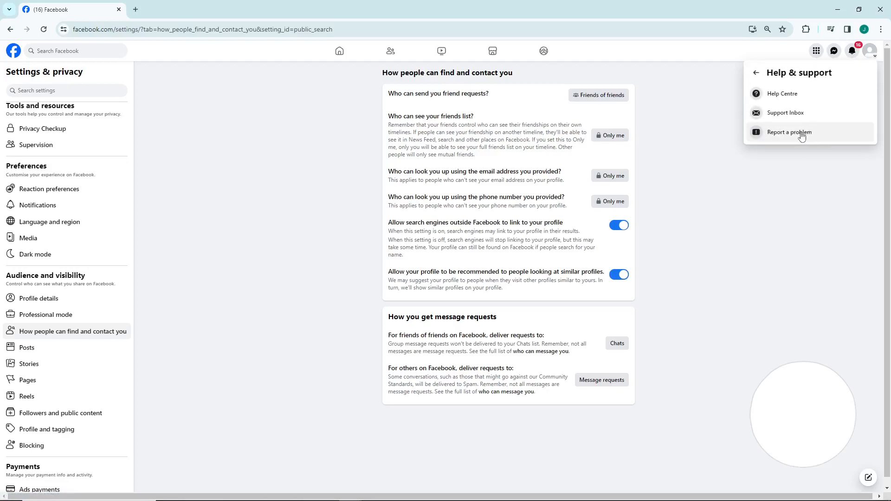
{"action": "left_click", "coordinate": [789, 133]}
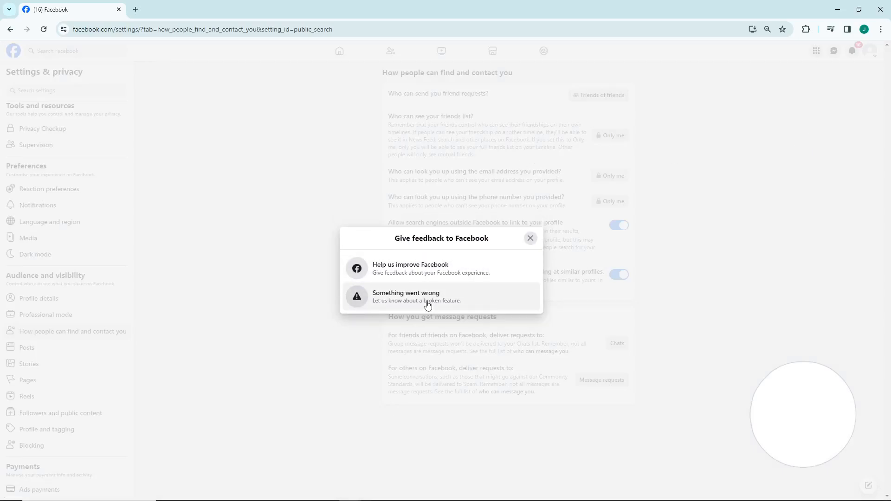
{"action": "left_click", "coordinate": [416, 296]}
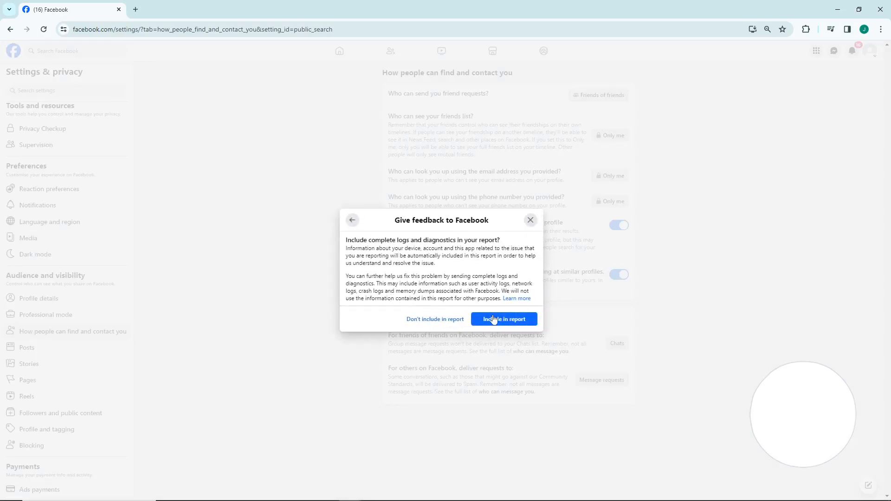
{"action": "left_click", "coordinate": [502, 319]}
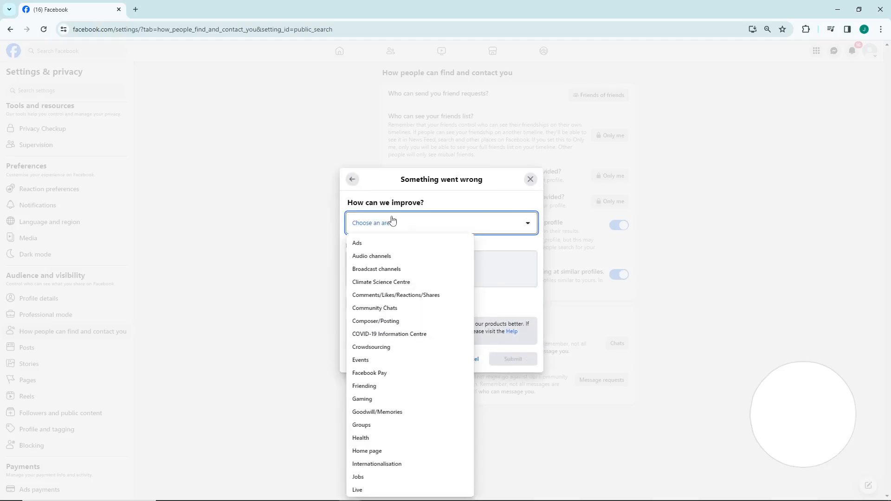
{"action": "scroll", "scroll_direction": "down", "scroll_amount": 3}
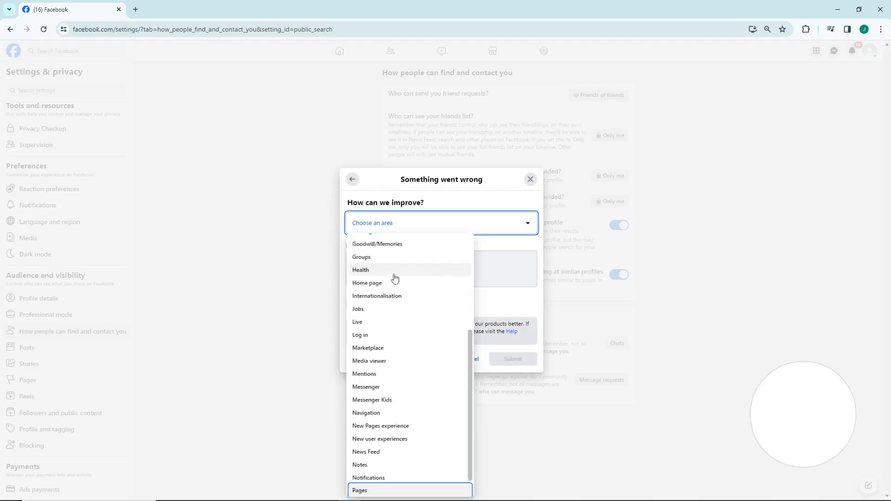
{"action": "mouse_move", "coordinate": [391, 470]}
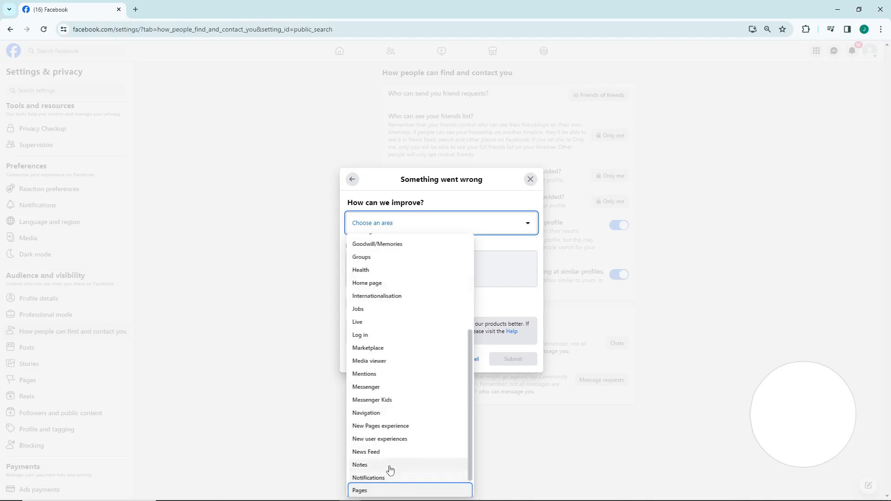
Set area Pages and write details asking to switch to Classic mode on page and profile account.
{"action": "left_click", "coordinate": [359, 490]}
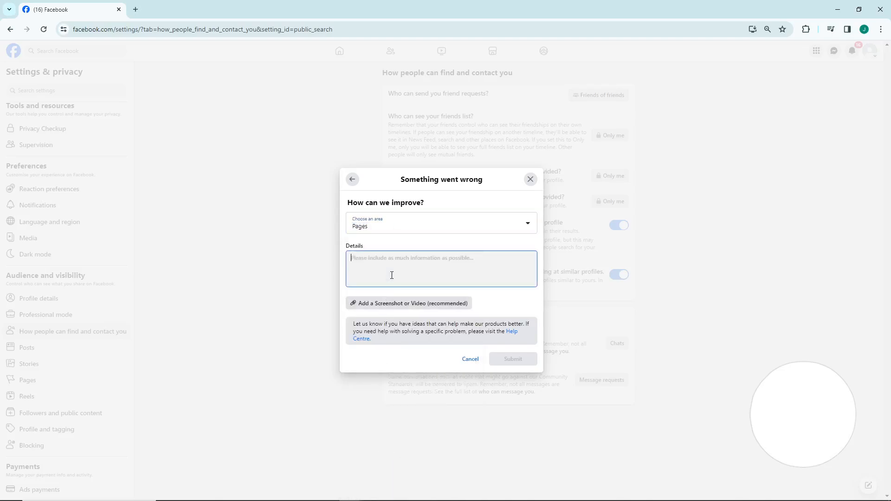
{"action": "type", "text": "I"}
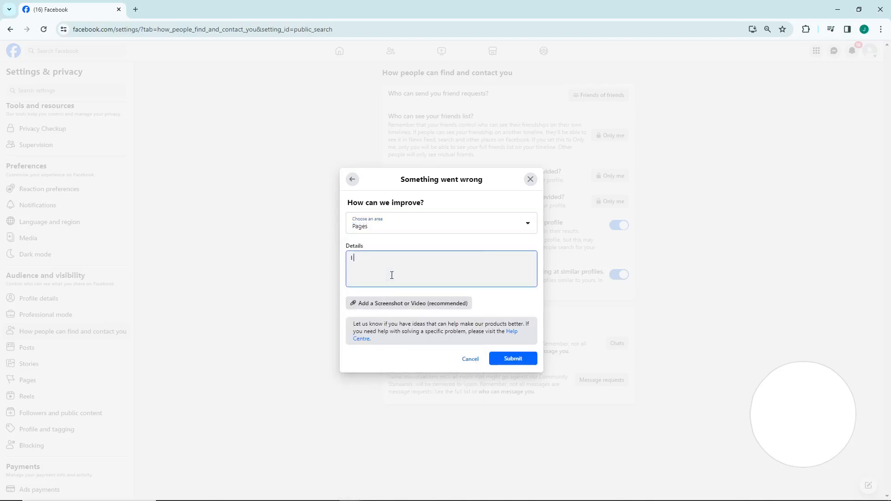
{"action": "type", "text": "to Switch to C"}
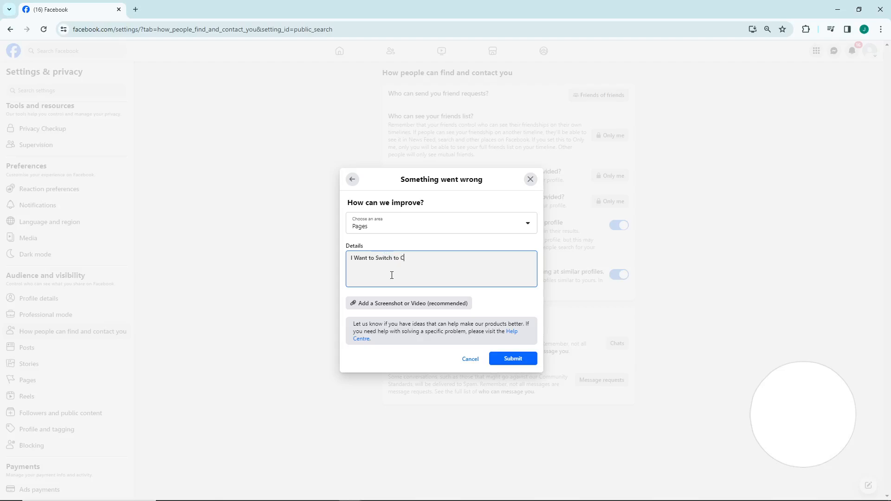
{"action": "type", "text": "lassic mode on my Page and"}
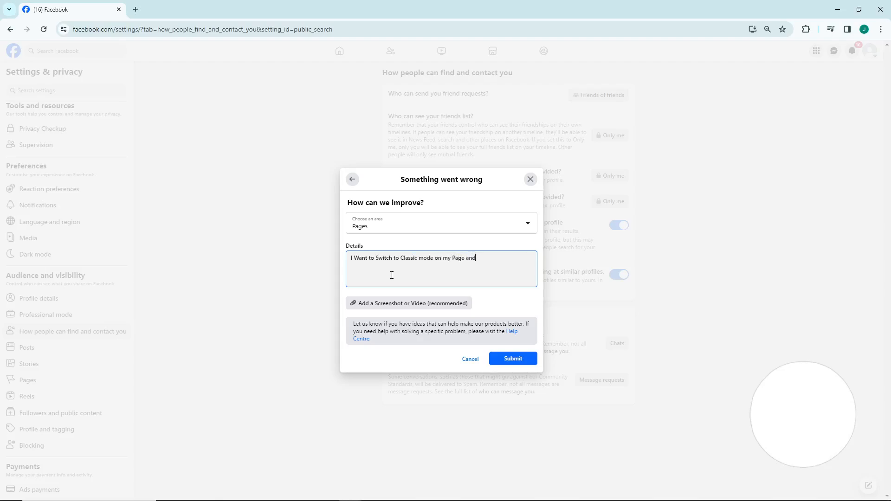
{"action": "type", "text": "A"}
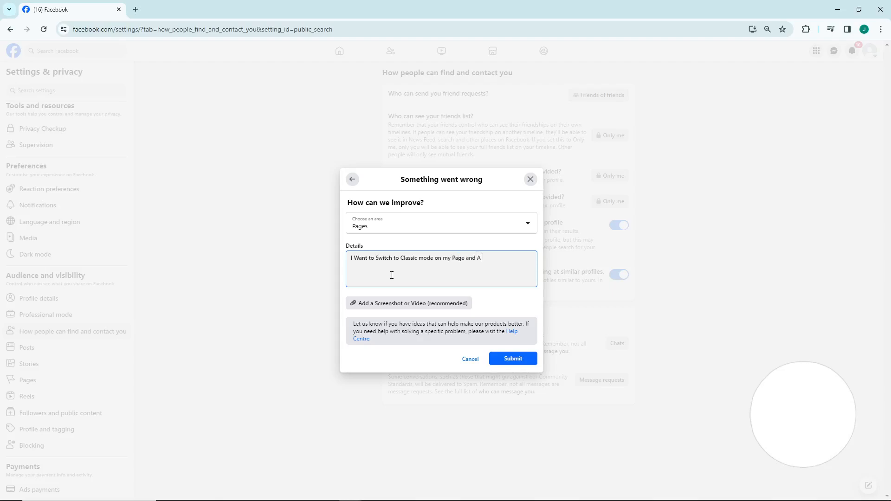
{"action": "type", "text": "ccount on m"}
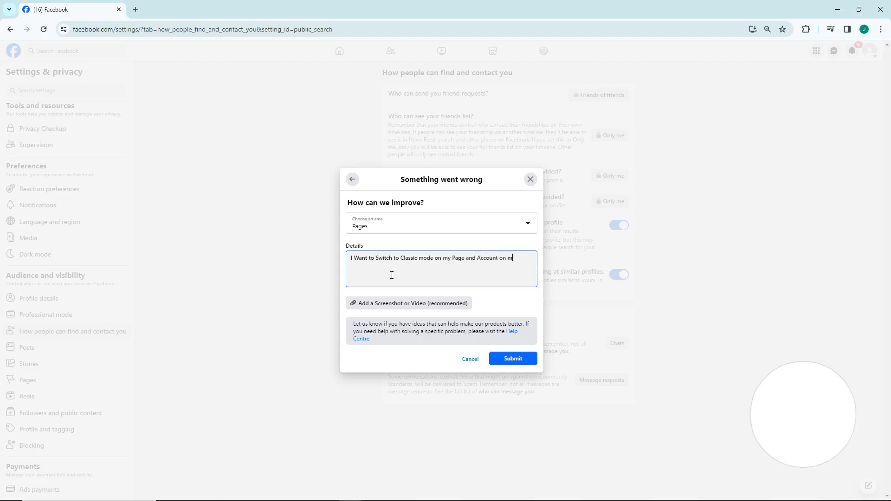
{"action": "key", "text": "Backspace"}
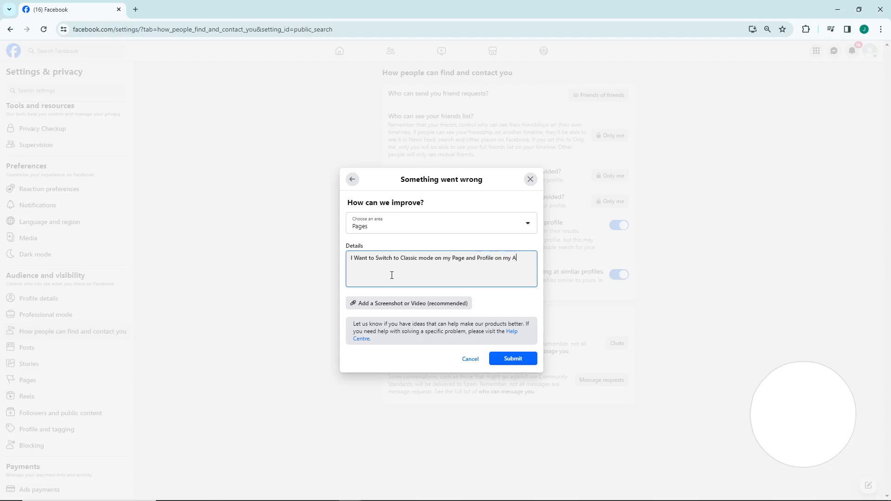
{"action": "type", "text": "ccount"}
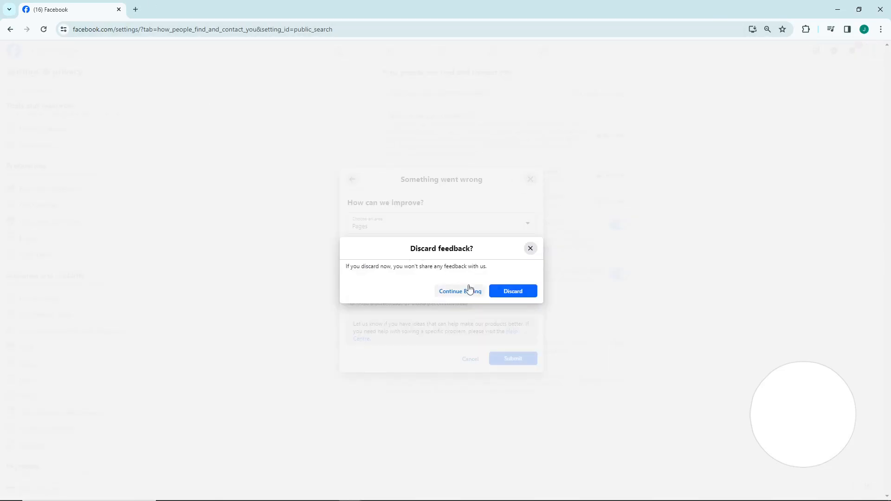
Discard the unsent feedback report, returning to the find-and-contact privacy settings.
{"action": "left_click", "coordinate": [512, 291]}
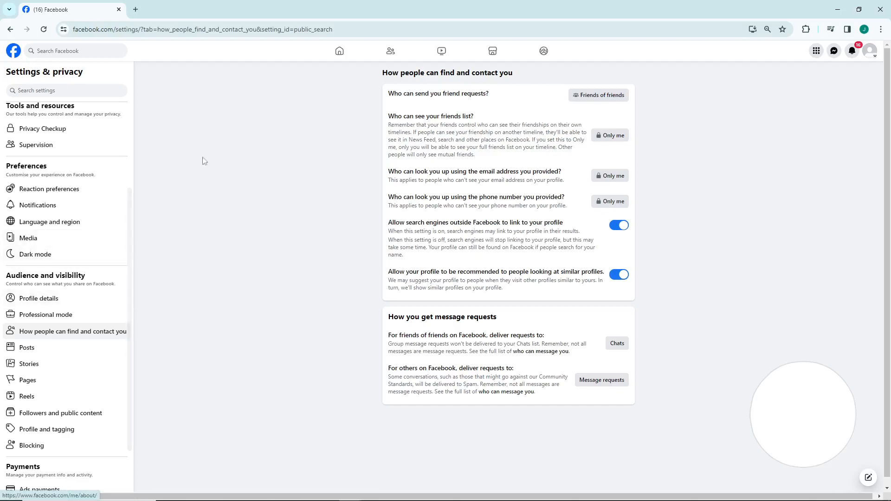
{"action": "mouse_move", "coordinate": [294, 145]}
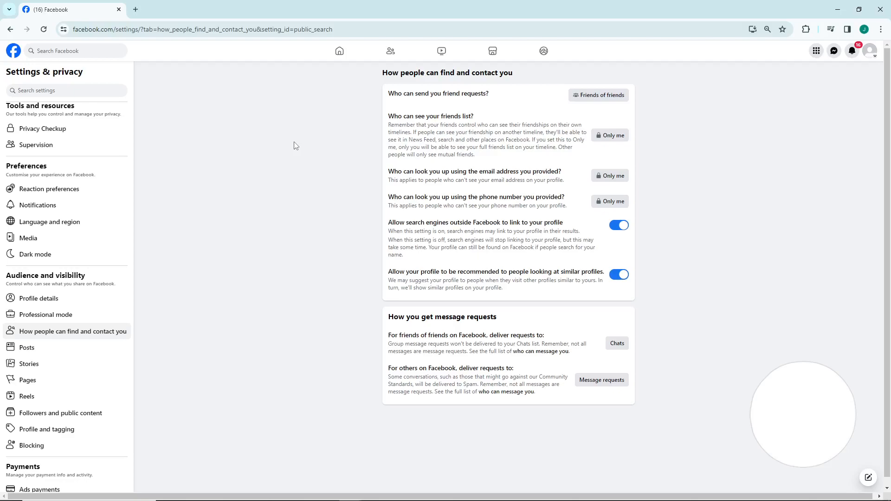
{"action": "mouse_move", "coordinate": [261, 161]}
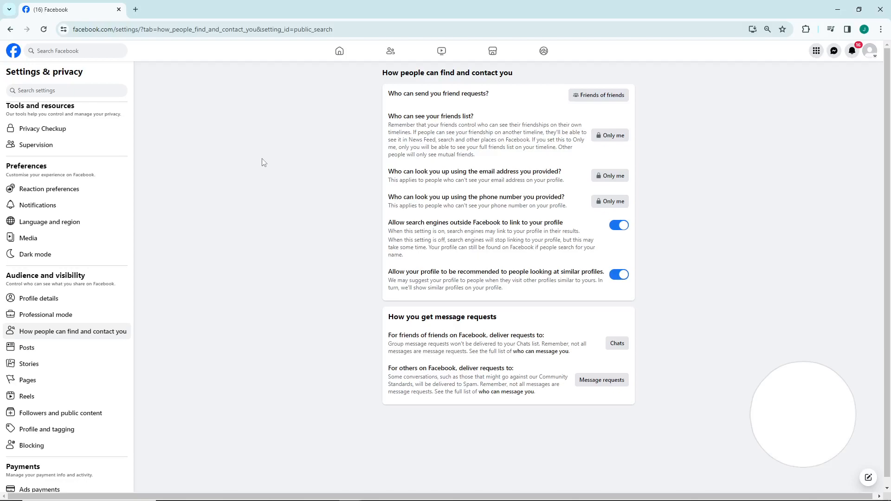